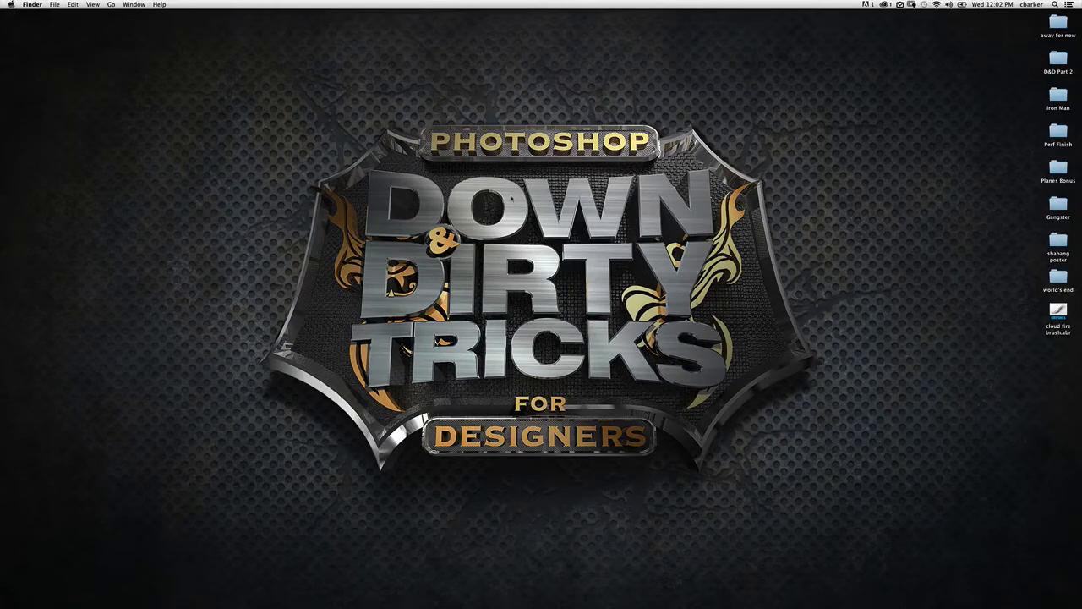
{"action": "mouse_move", "coordinate": [511, 200]}
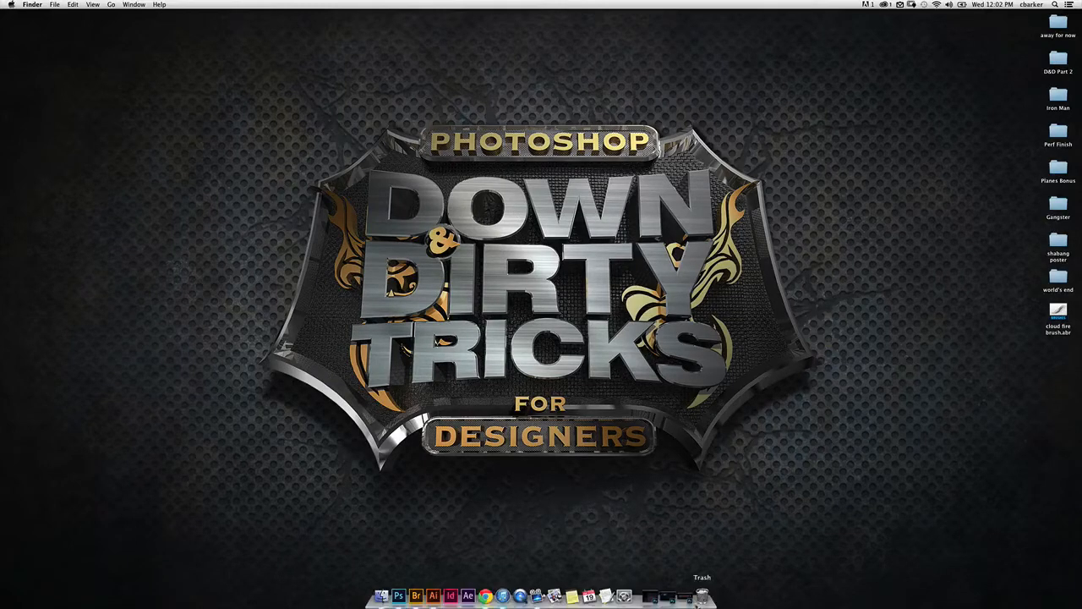
Arrange the title and spark windows side by side and drag the spark photo into the IRON FAN 5 document
{"action": "left_click", "coordinate": [399, 595]}
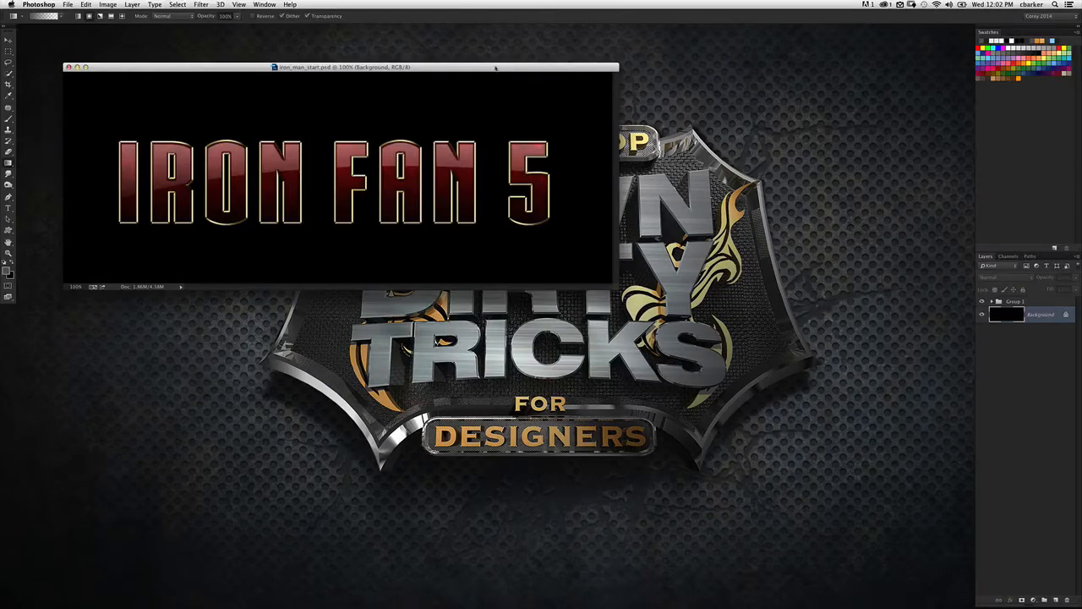
{"action": "left_click_drag", "start_coordinate": [341, 67], "coordinate": [382, 78]}
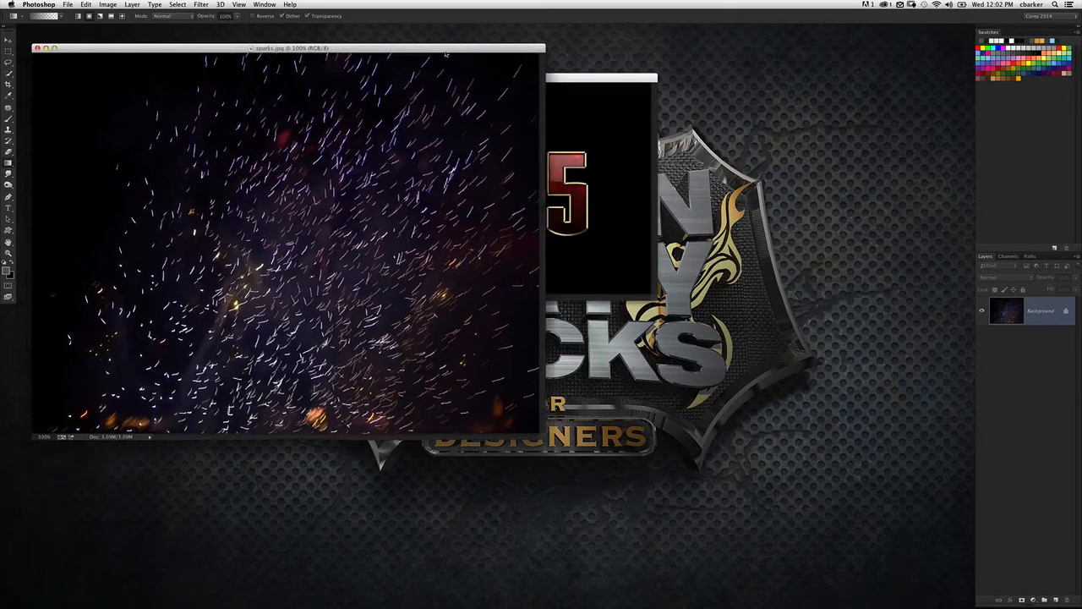
{"action": "left_click_drag", "start_coordinate": [288, 48], "coordinate": [477, 80]}
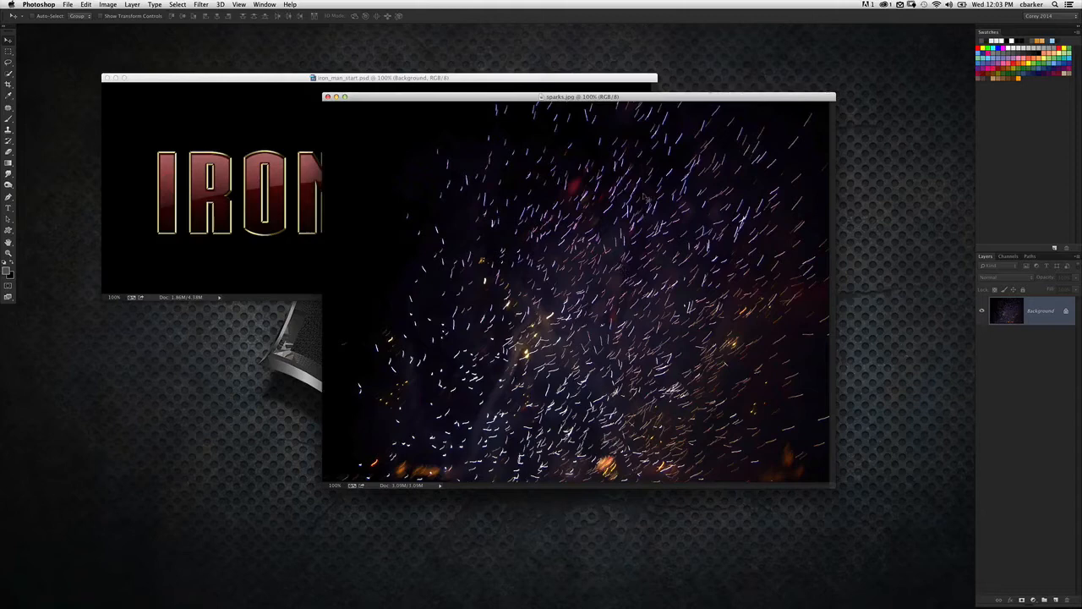
{"action": "left_click_drag", "start_coordinate": [582, 96], "coordinate": [635, 108]}
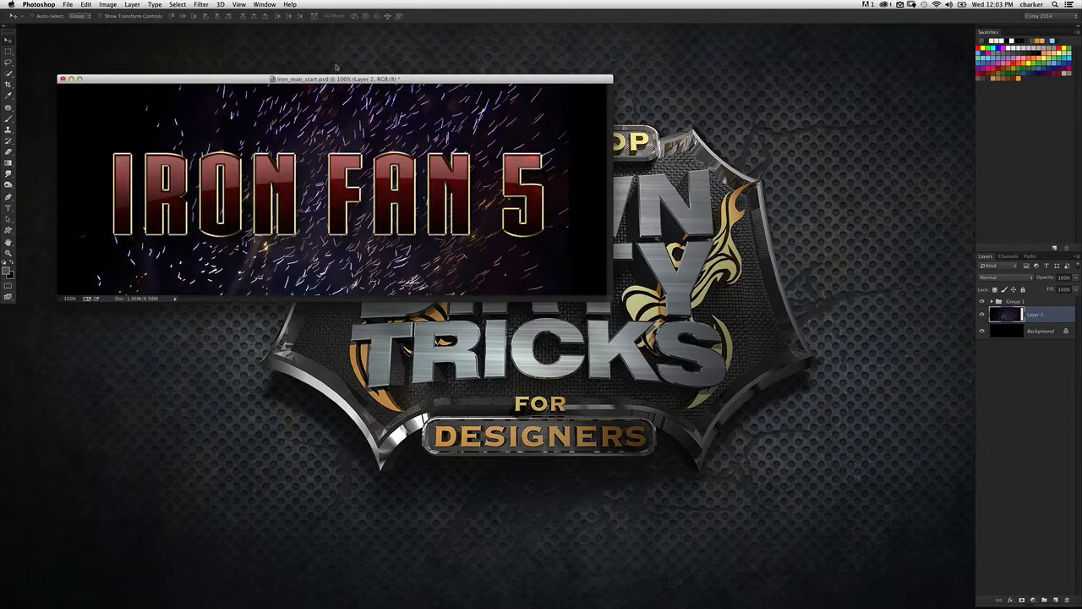
Start a Motion Blur filter on the sparks layer from the Filter menu
{"action": "left_click", "coordinate": [240, 3]}
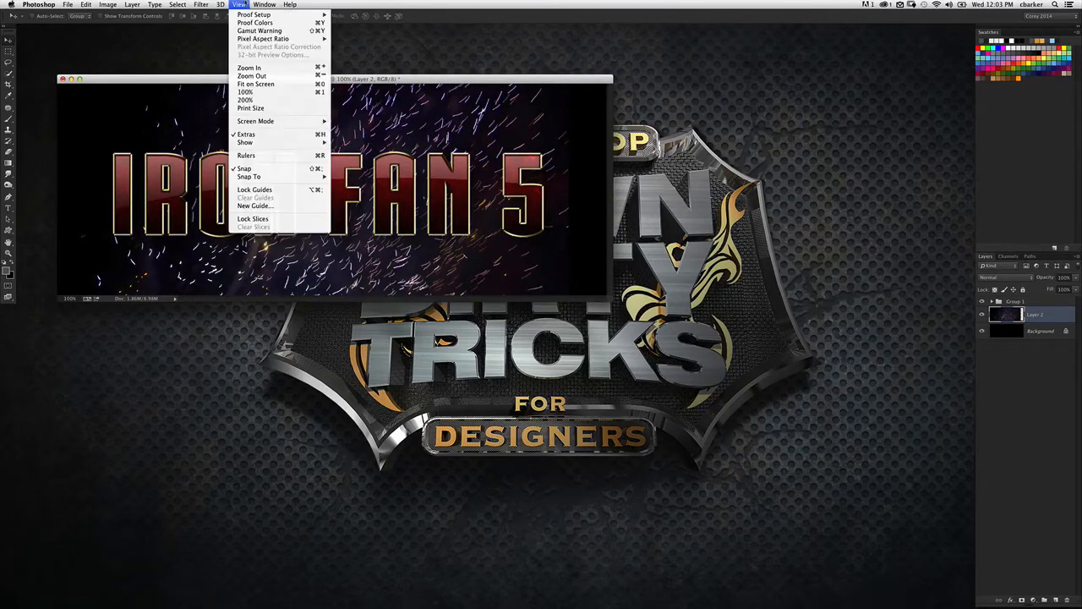
{"action": "left_click", "coordinate": [199, 3]}
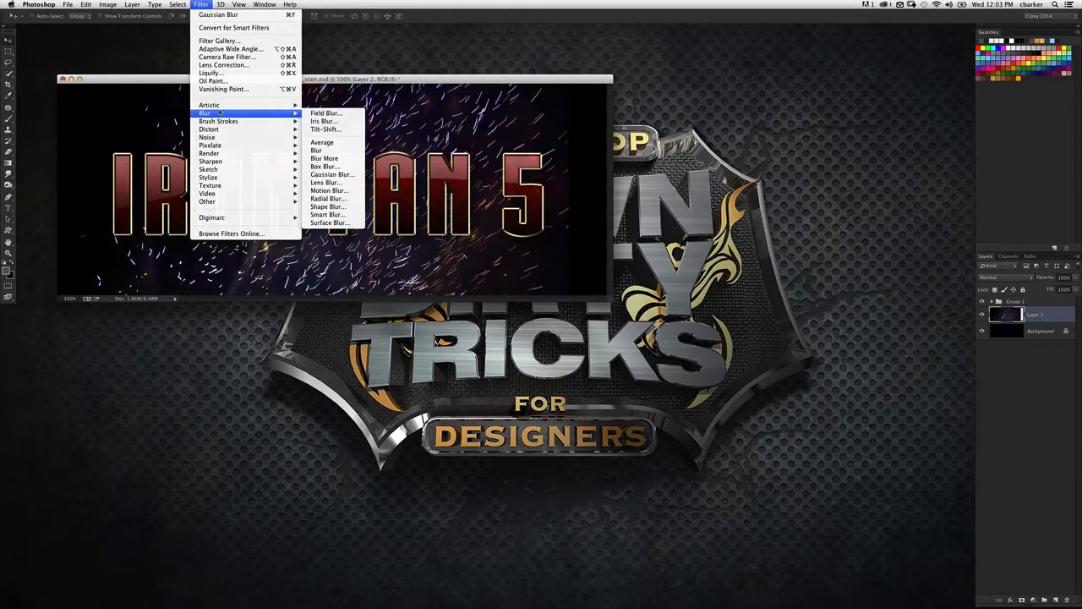
{"action": "mouse_move", "coordinate": [325, 112]}
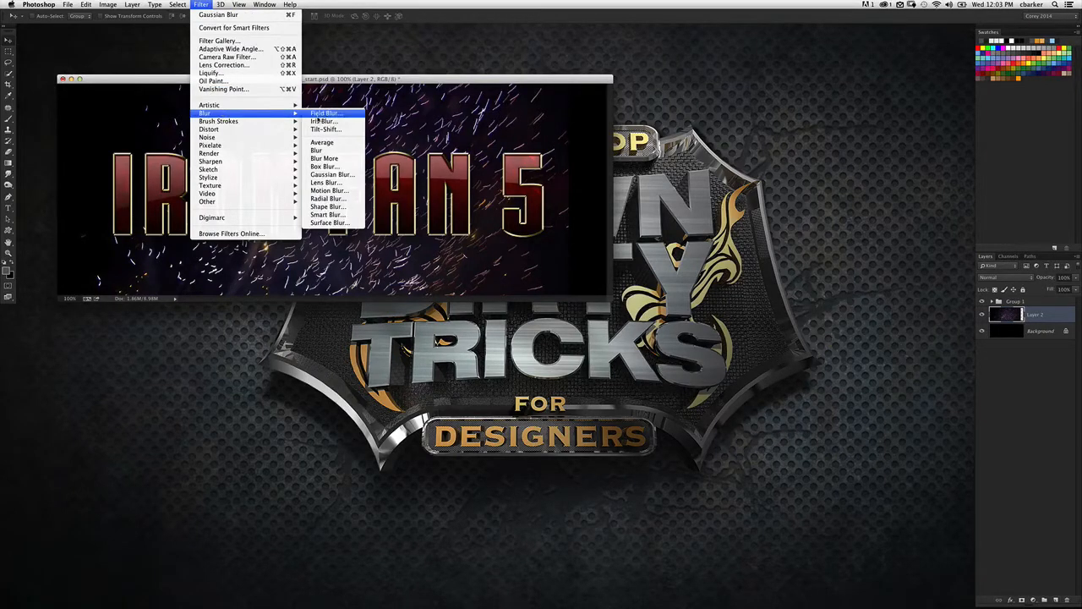
{"action": "mouse_move", "coordinate": [328, 198]}
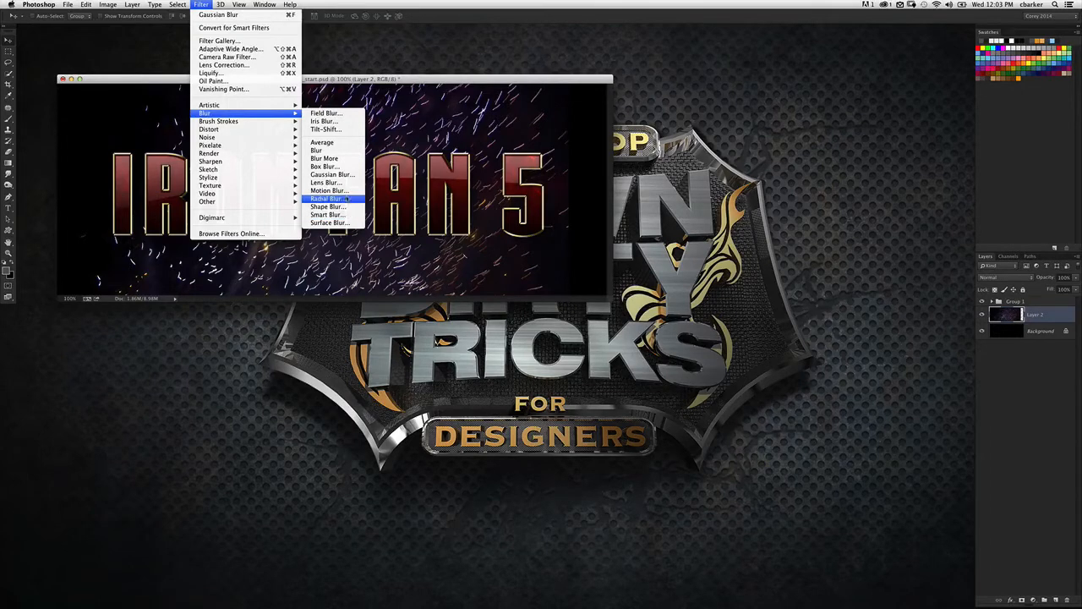
{"action": "left_click", "coordinate": [326, 189]}
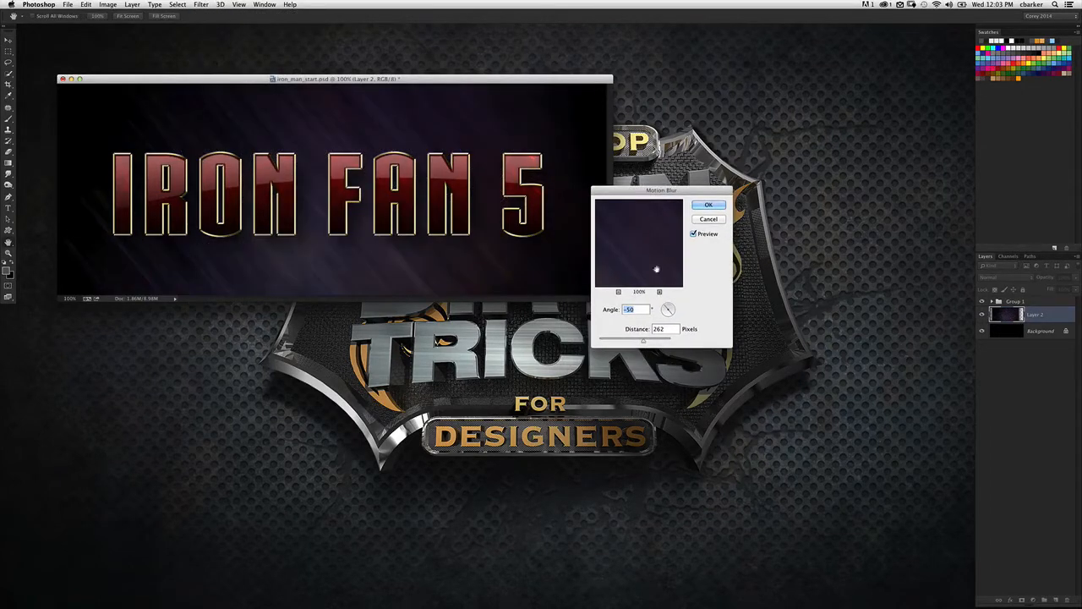
Set a diagonal blur angle with a distance of about 20 pixels and apply it to the sparks
{"action": "left_click_drag", "start_coordinate": [669, 304], "coordinate": [666, 314]}
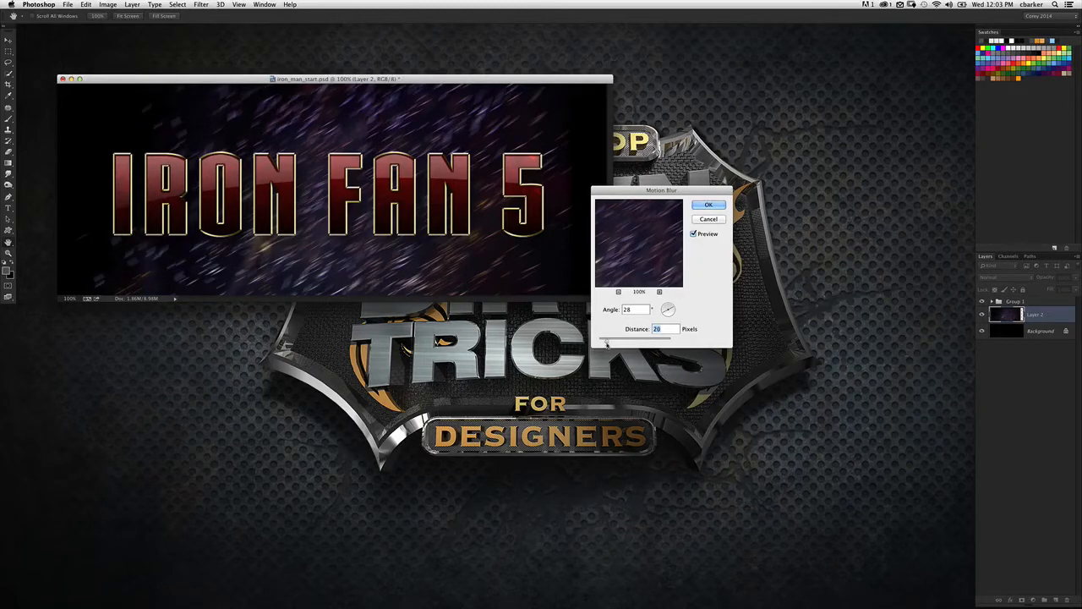
{"action": "left_click_drag", "start_coordinate": [605, 338], "coordinate": [651, 338]}
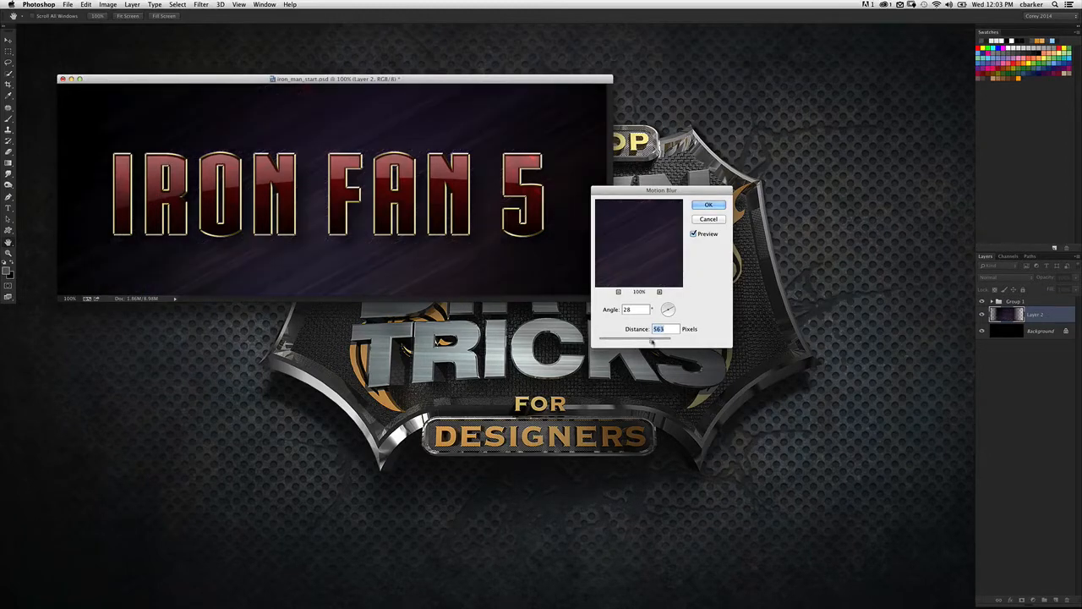
{"action": "left_click_drag", "start_coordinate": [668, 338], "coordinate": [605, 338]}
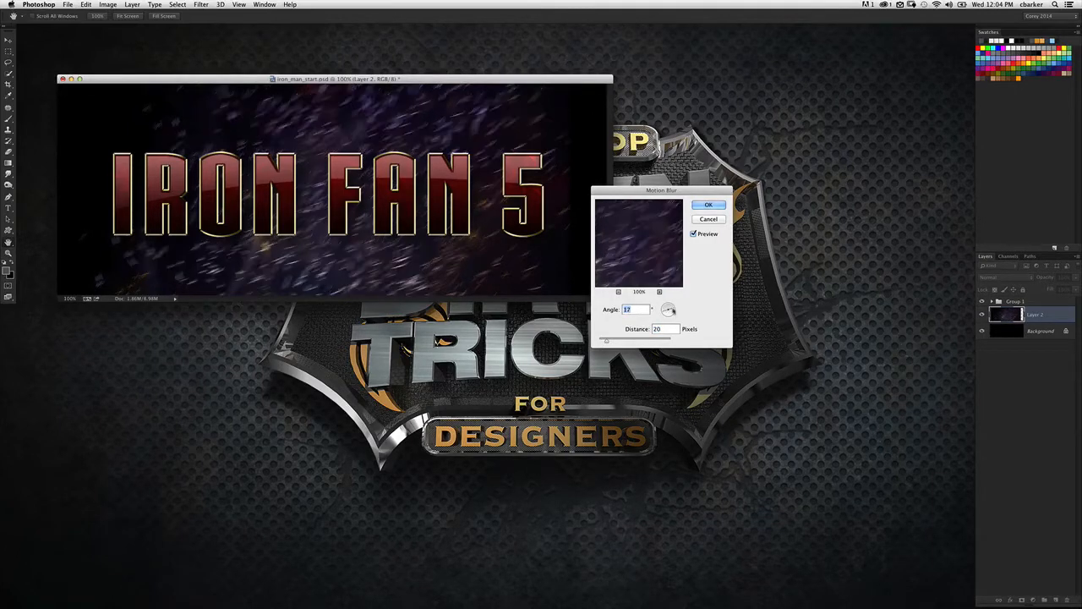
{"action": "left_click_drag", "start_coordinate": [668, 308], "coordinate": [673, 304]}
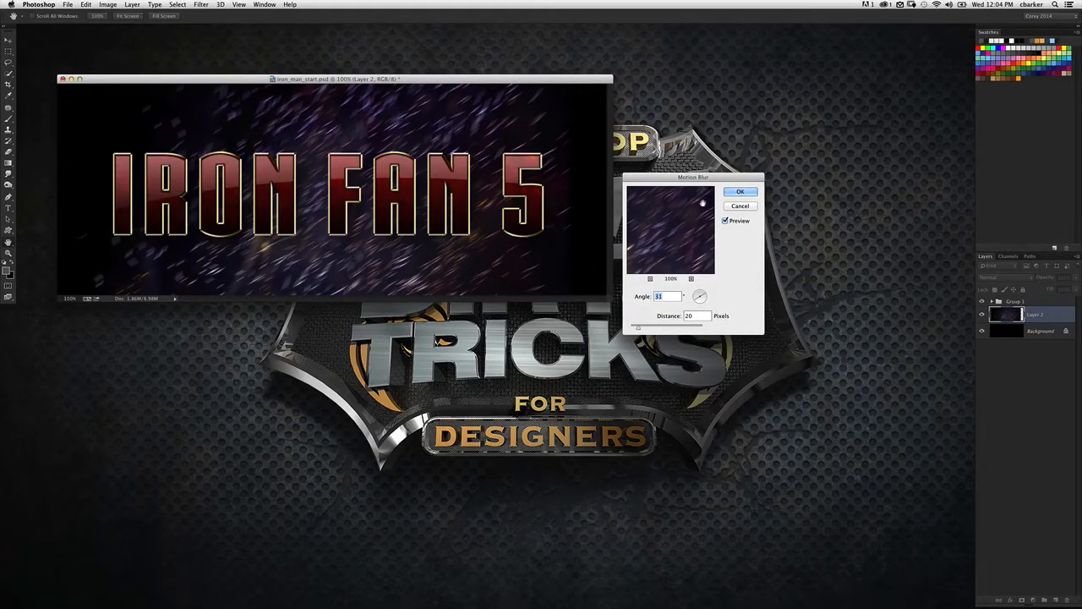
{"action": "left_click", "coordinate": [741, 191]}
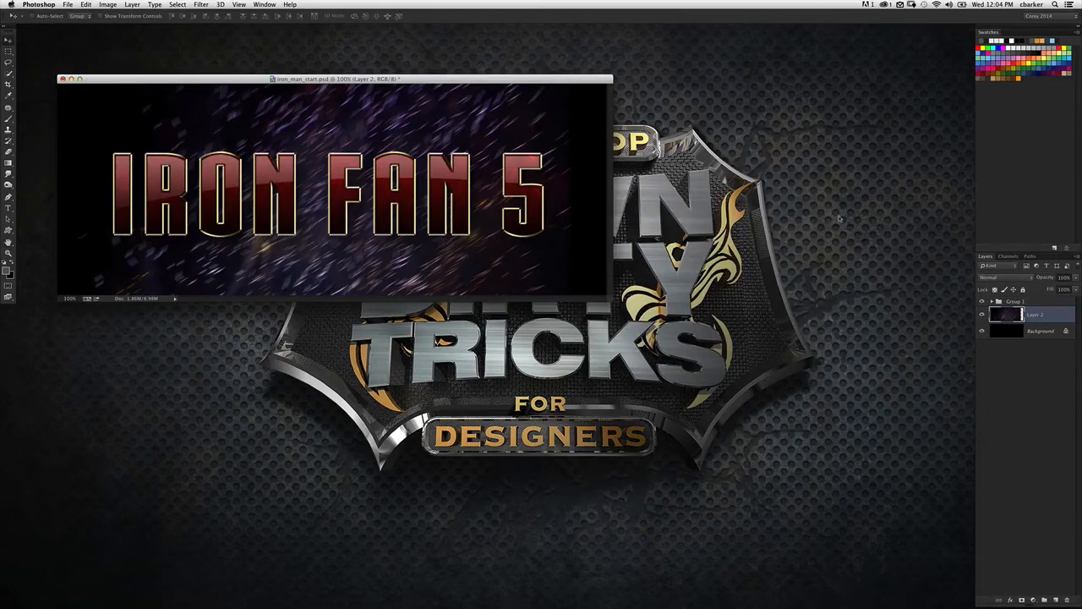
{"action": "mouse_move", "coordinate": [928, 263]}
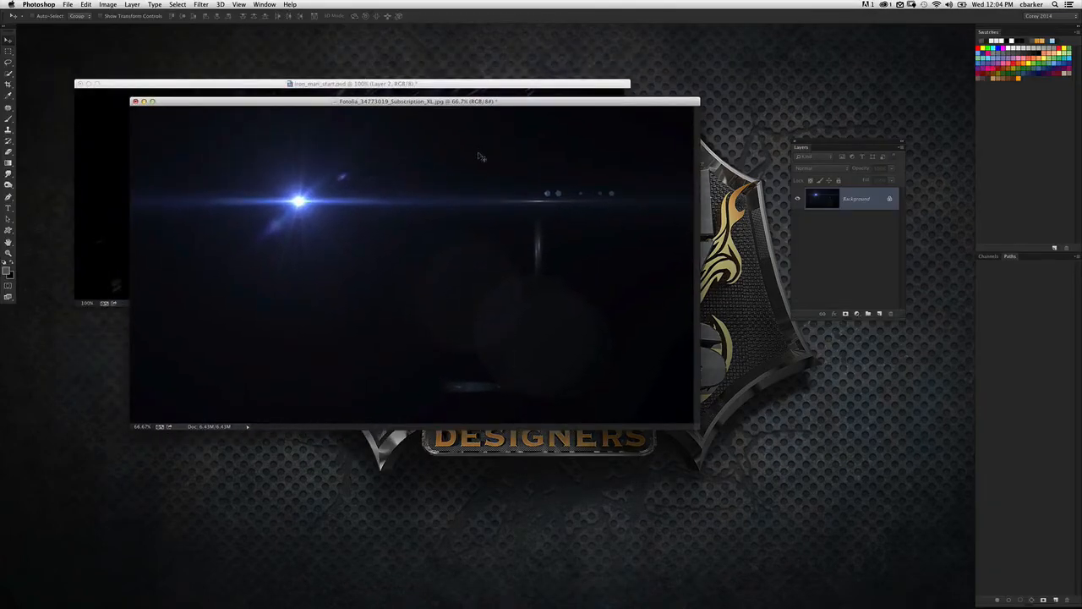
Position the lens flare window and drag the blue flare into the IRON FAN 5 document as a new layer
{"action": "left_click_drag", "start_coordinate": [414, 101], "coordinate": [463, 165]}
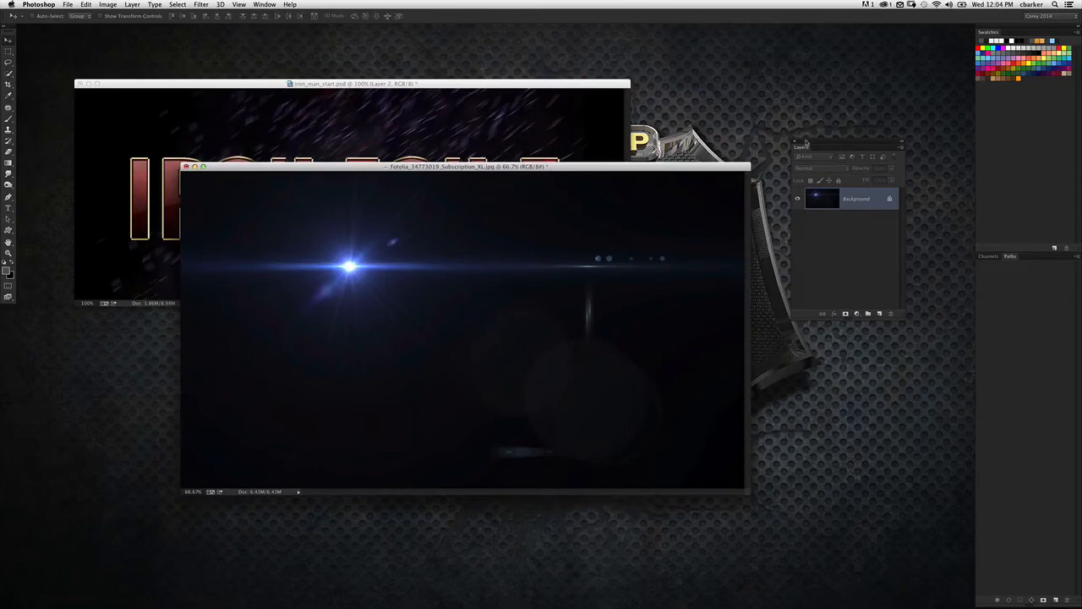
{"action": "left_click_drag", "start_coordinate": [465, 166], "coordinate": [532, 183]}
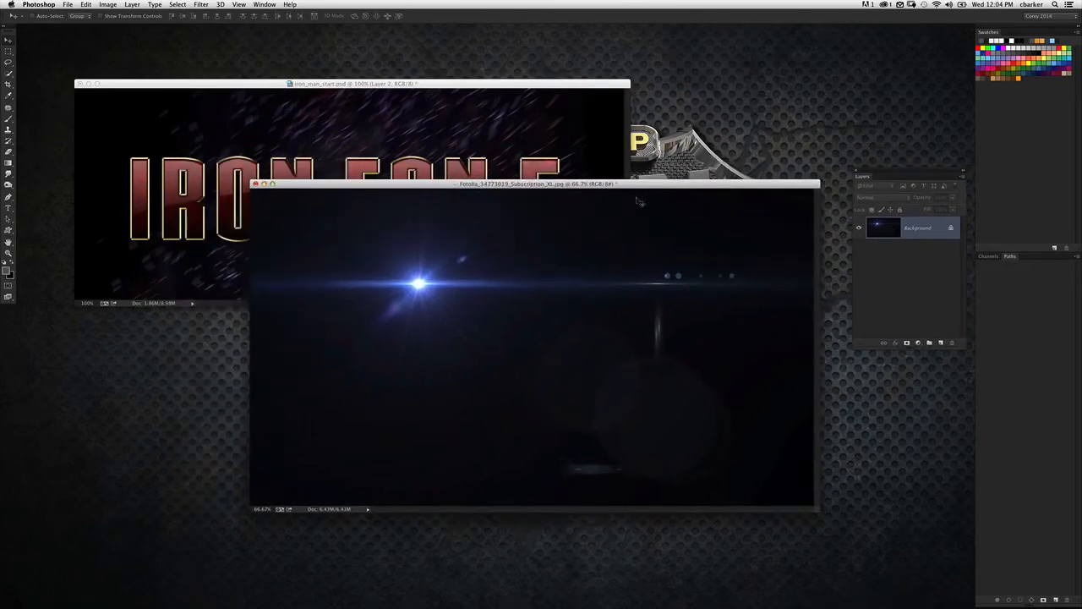
{"action": "mouse_move", "coordinate": [595, 201]}
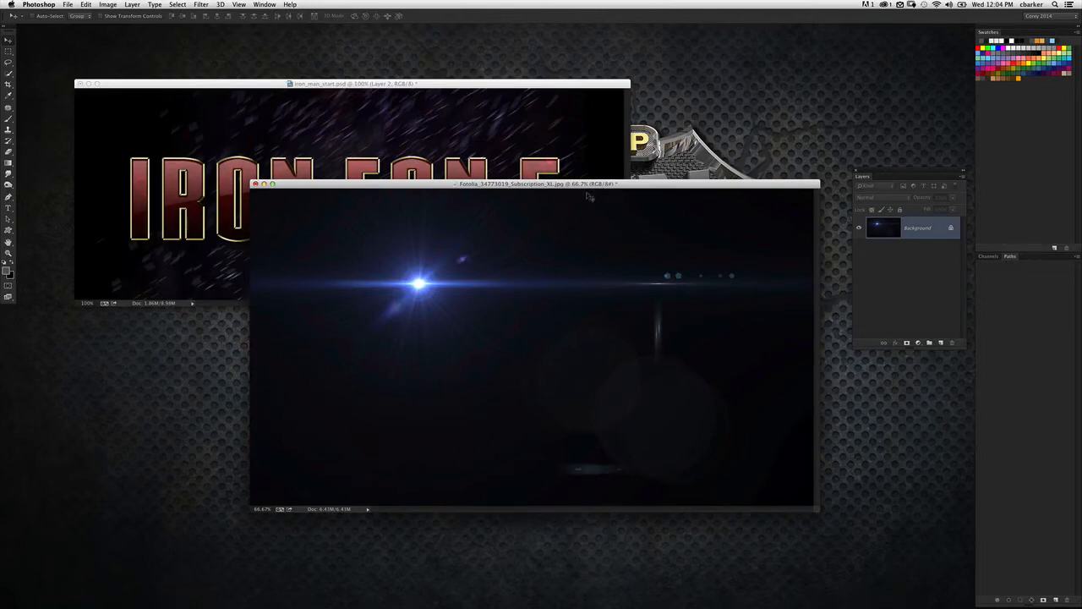
{"action": "left_click_drag", "start_coordinate": [516, 183], "coordinate": [544, 183]}
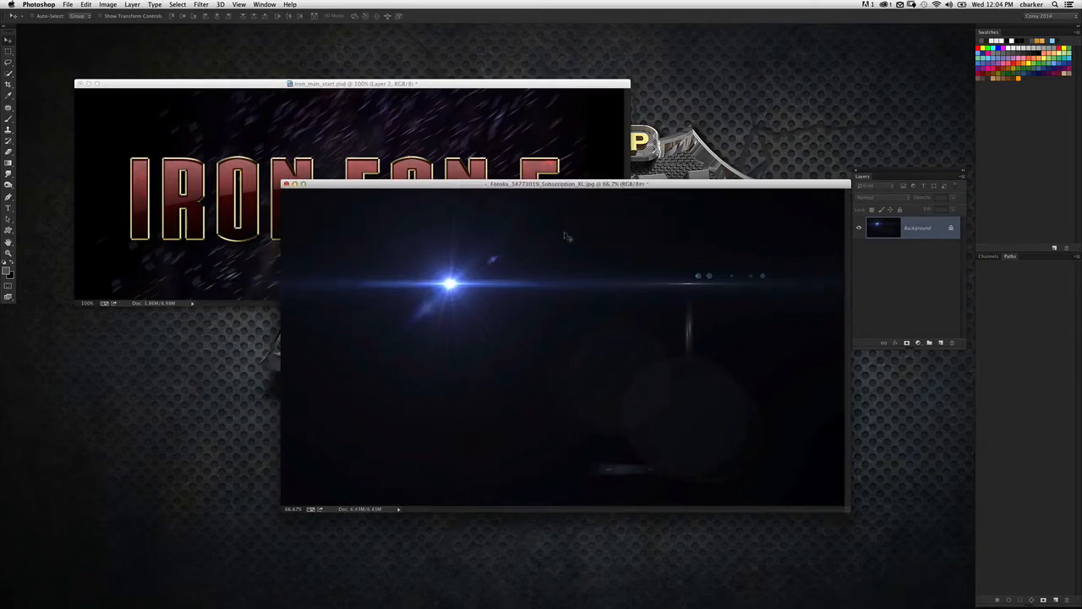
{"action": "mouse_move", "coordinate": [473, 215]}
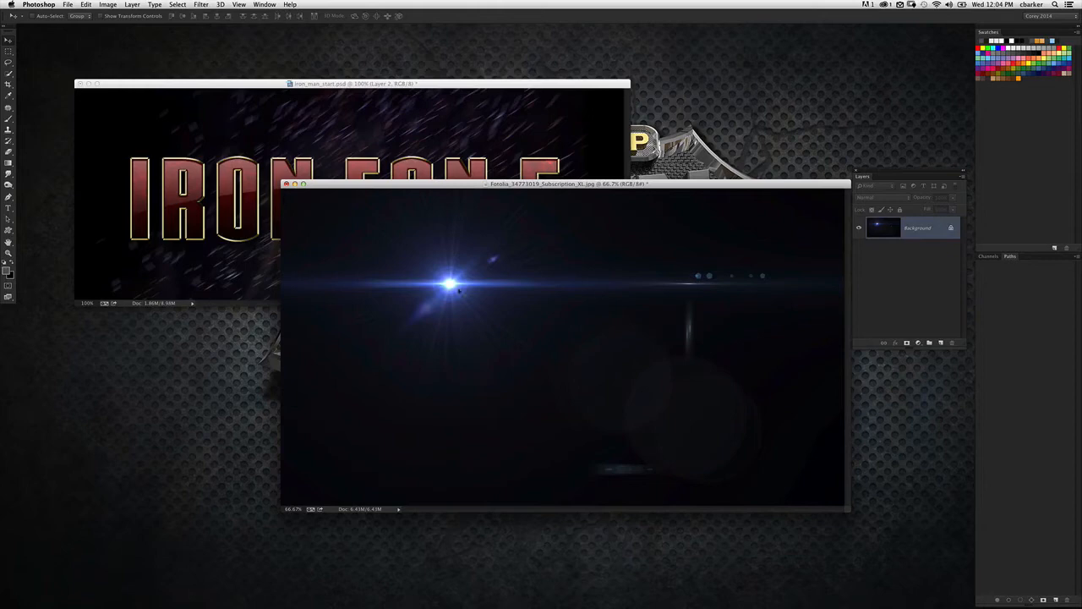
{"action": "mouse_move", "coordinate": [448, 247]}
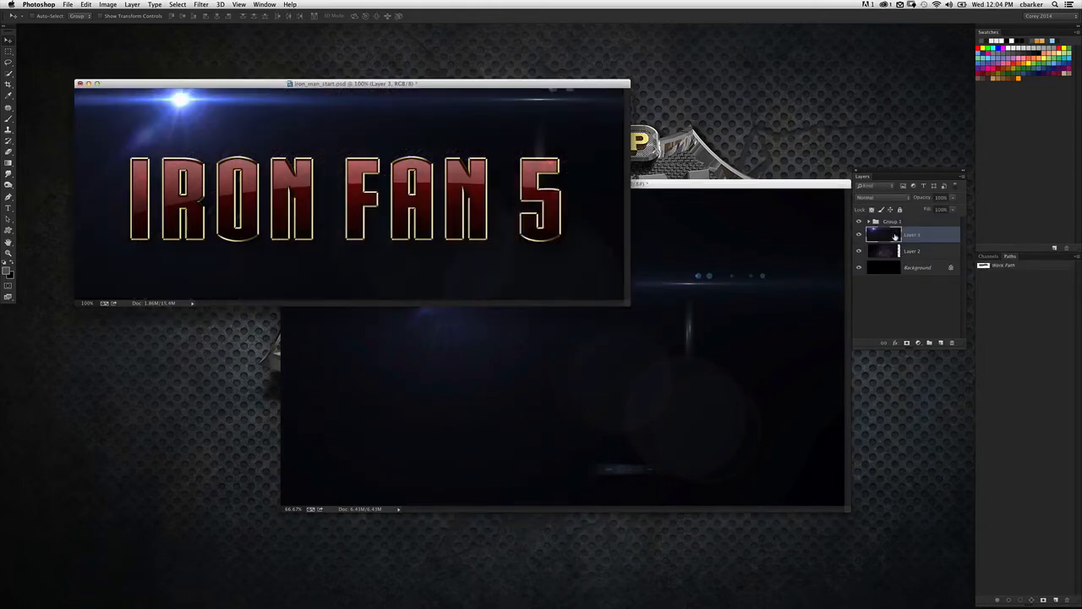
Set the blue flare layer's blend mode to Screen so its dark backdrop disappears
{"action": "left_click", "coordinate": [869, 220]}
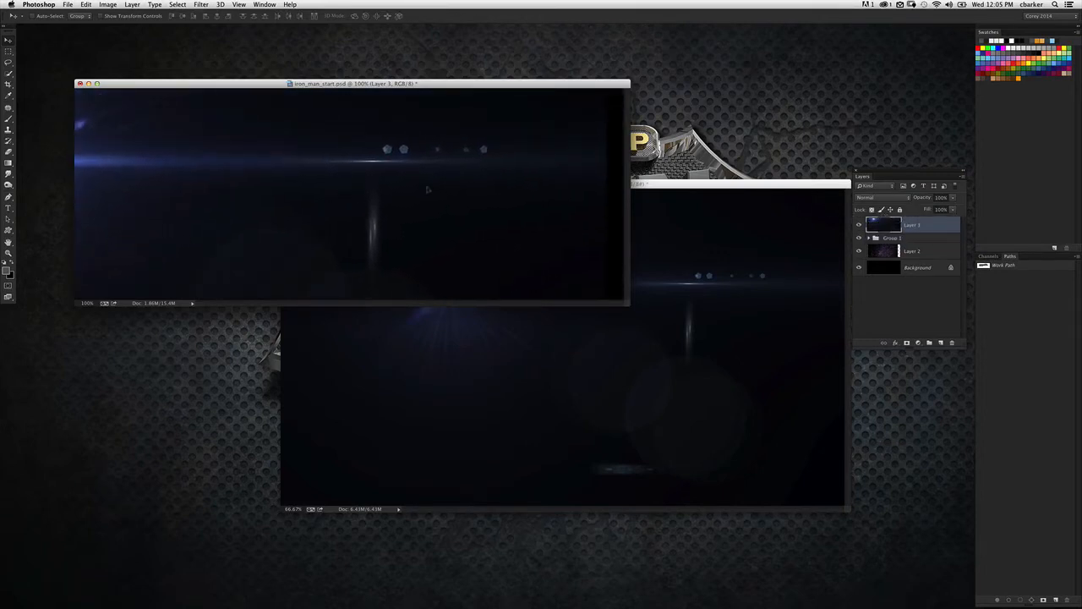
{"action": "left_click", "coordinate": [871, 196]}
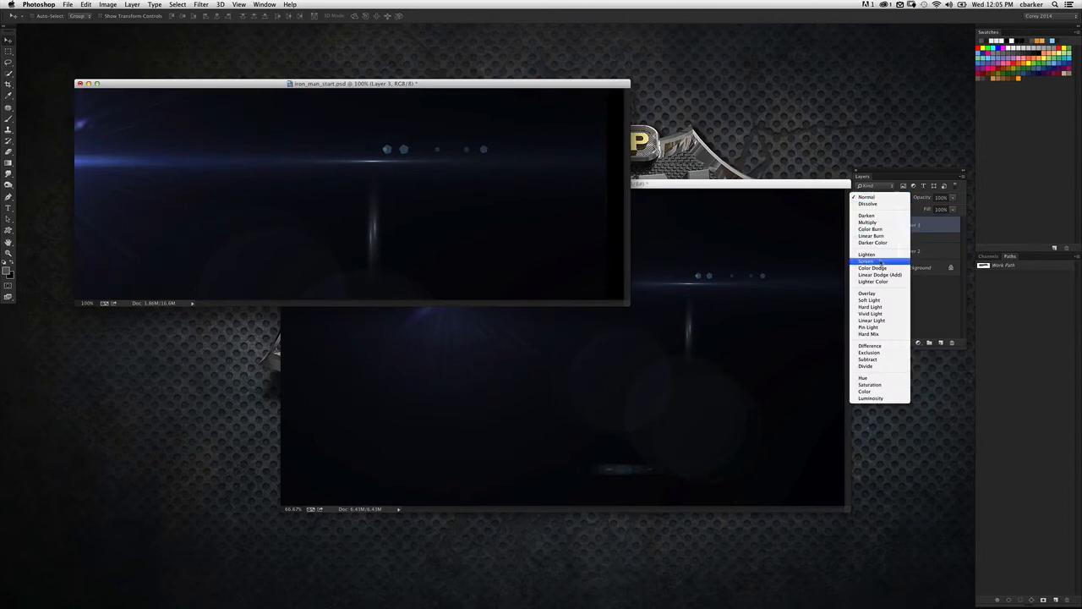
{"action": "left_click", "coordinate": [865, 260]}
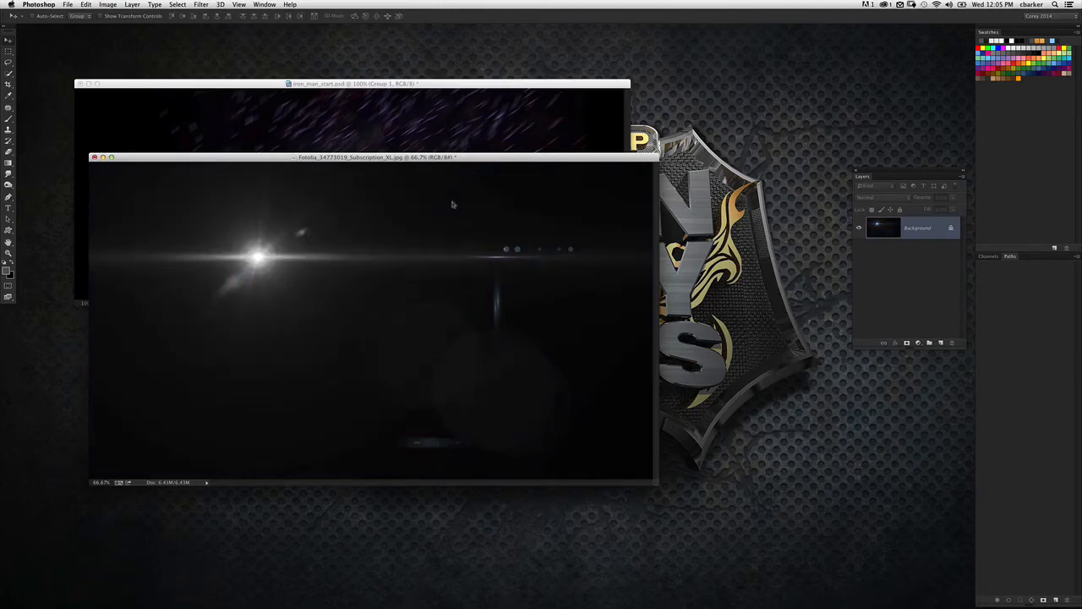
{"action": "mouse_move", "coordinate": [554, 228]}
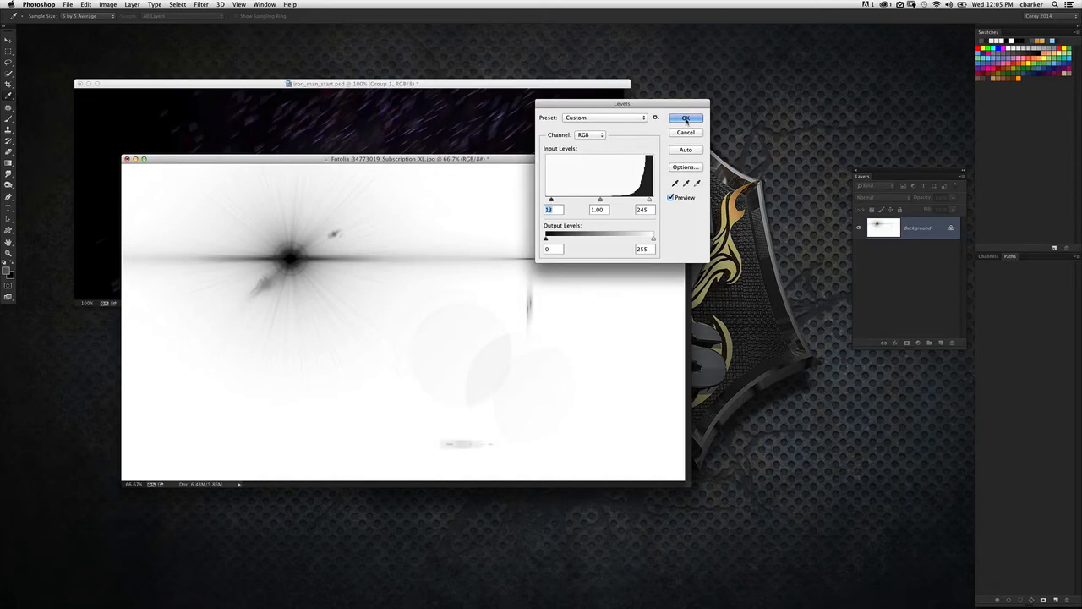
Apply the Levels contrast adjustment to the inverted flare and go to the Edit menu
{"action": "left_click", "coordinate": [686, 119]}
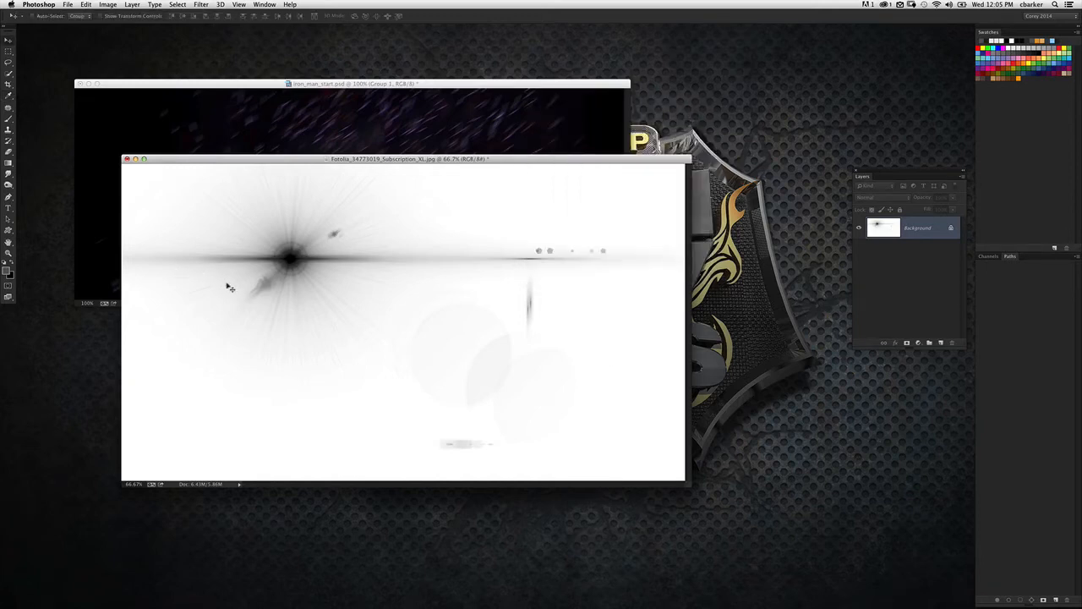
{"action": "left_click", "coordinate": [85, 3]}
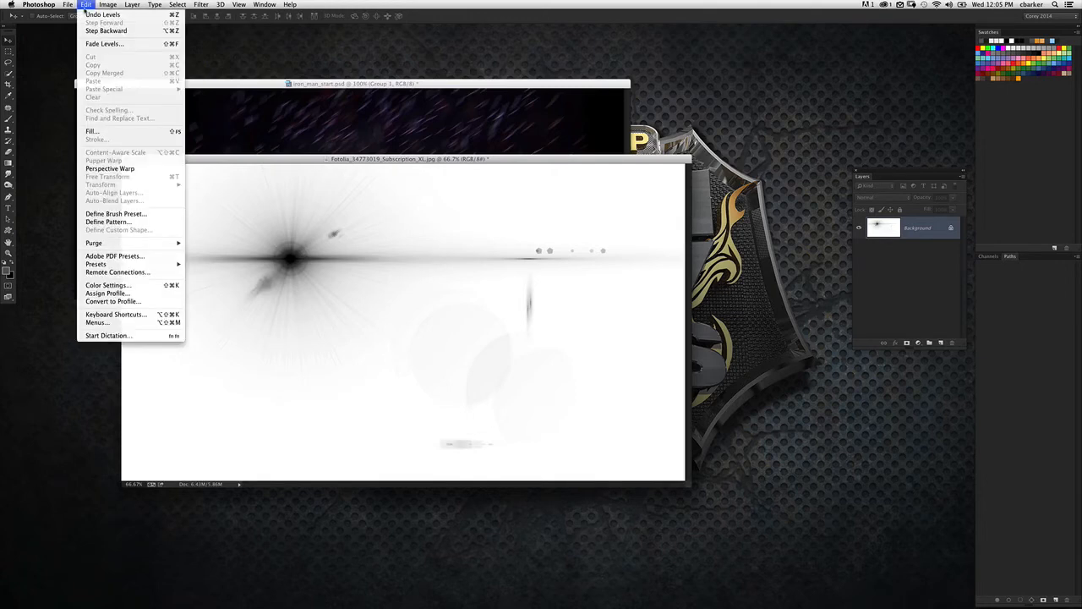
{"action": "mouse_move", "coordinate": [156, 213]}
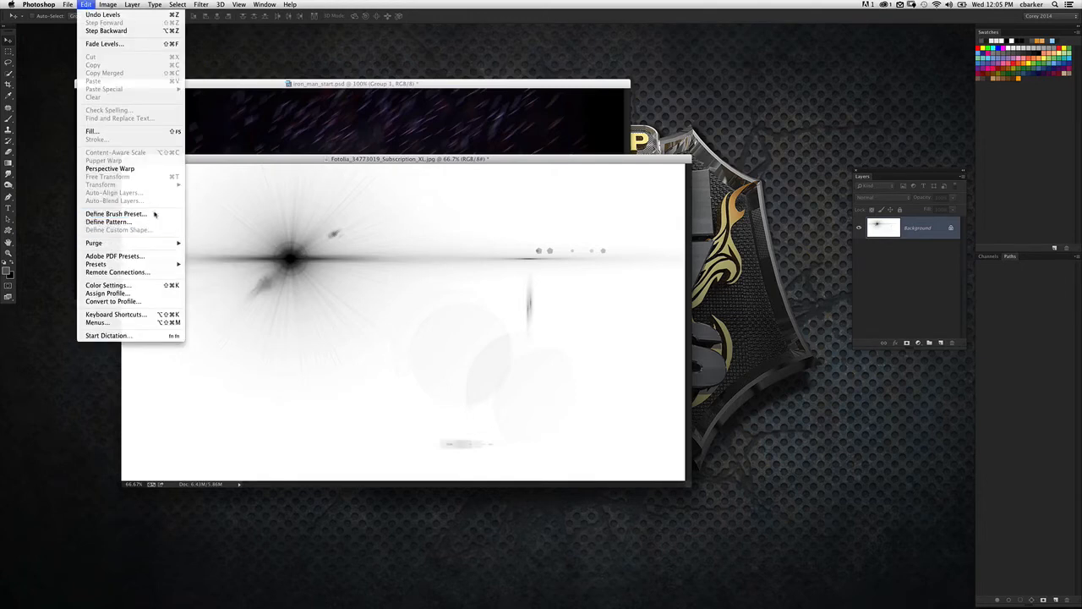
Define the inverted flare image as a brush preset named Flare 1
{"action": "left_click", "coordinate": [115, 213]}
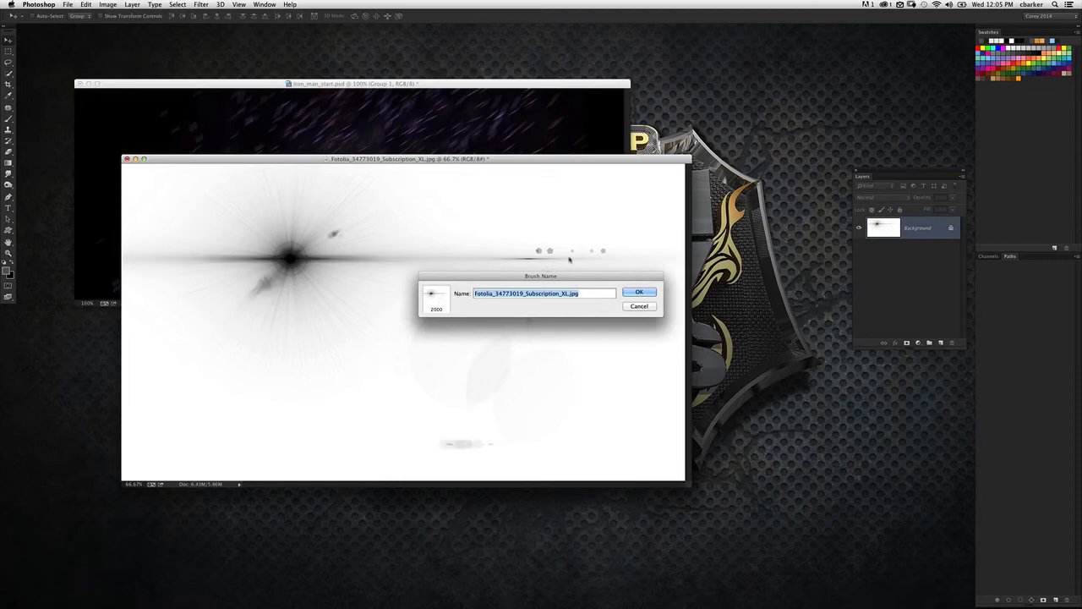
{"action": "type", "text": "Flare 1"}
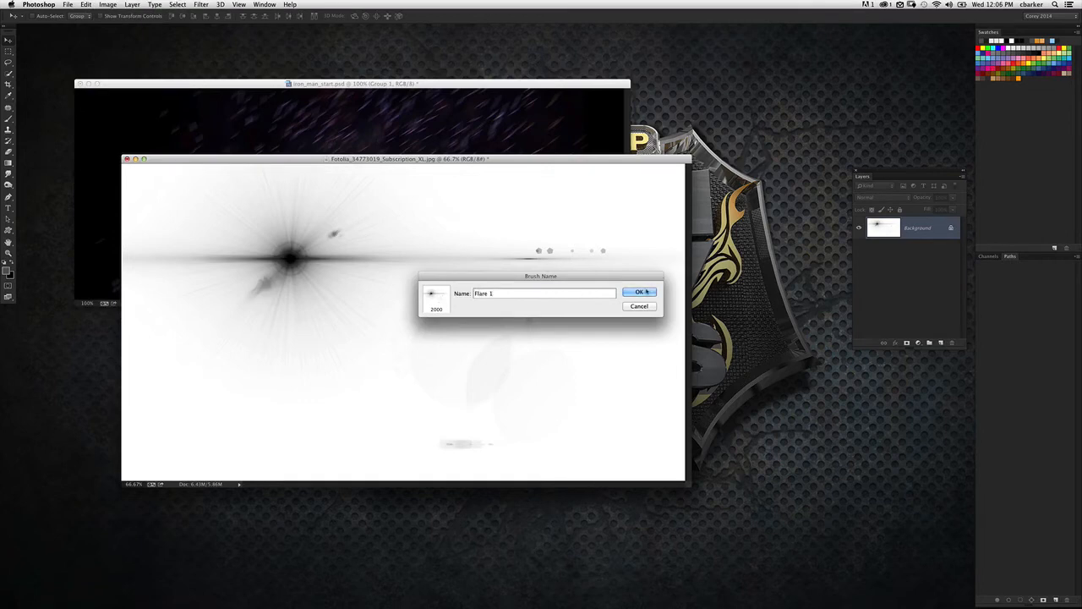
{"action": "left_click", "coordinate": [639, 291]}
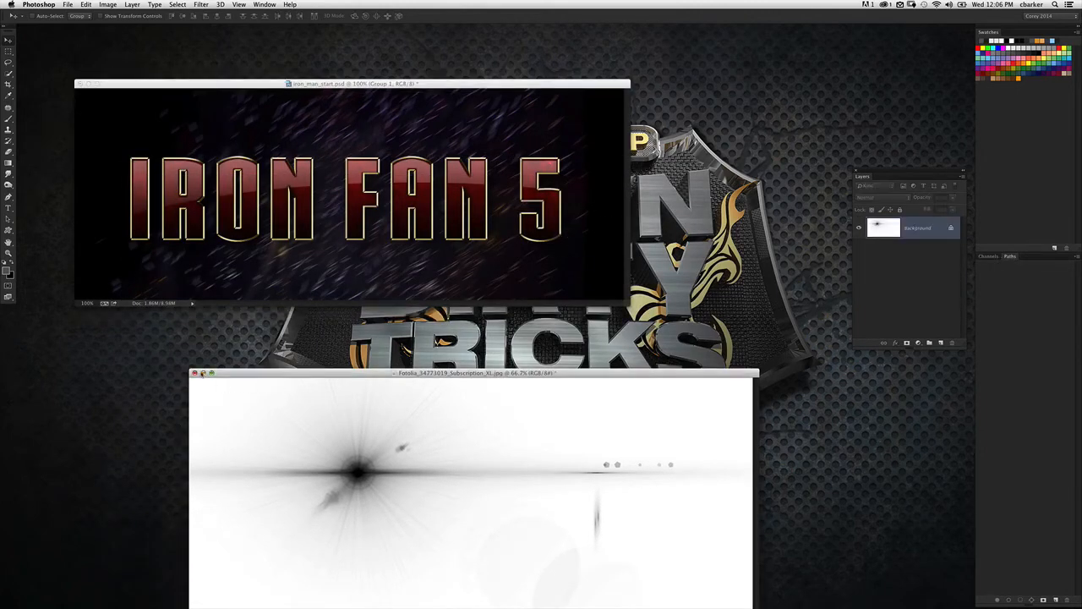
Return to the IRON FAN 5 document and scroll the brush picker toward the Flare 1 brush
{"action": "left_click", "coordinate": [195, 374]}
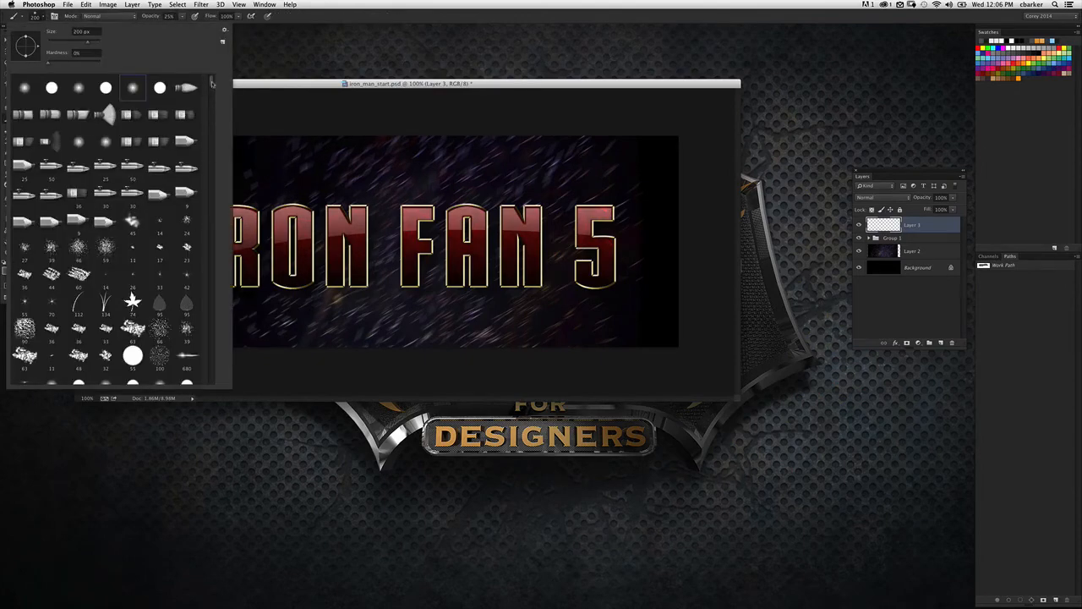
{"action": "scroll", "scroll_direction": "down", "scroll_amount": 3}
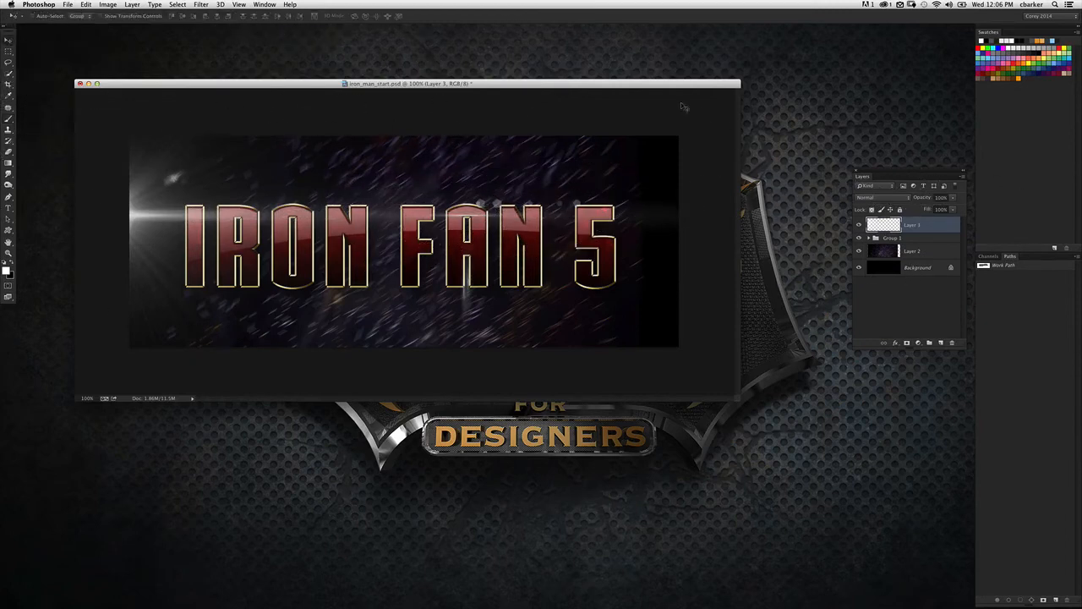
Add a blue Outer Glow layer style to the painted white flare layer
{"action": "double_click", "coordinate": [882, 223]}
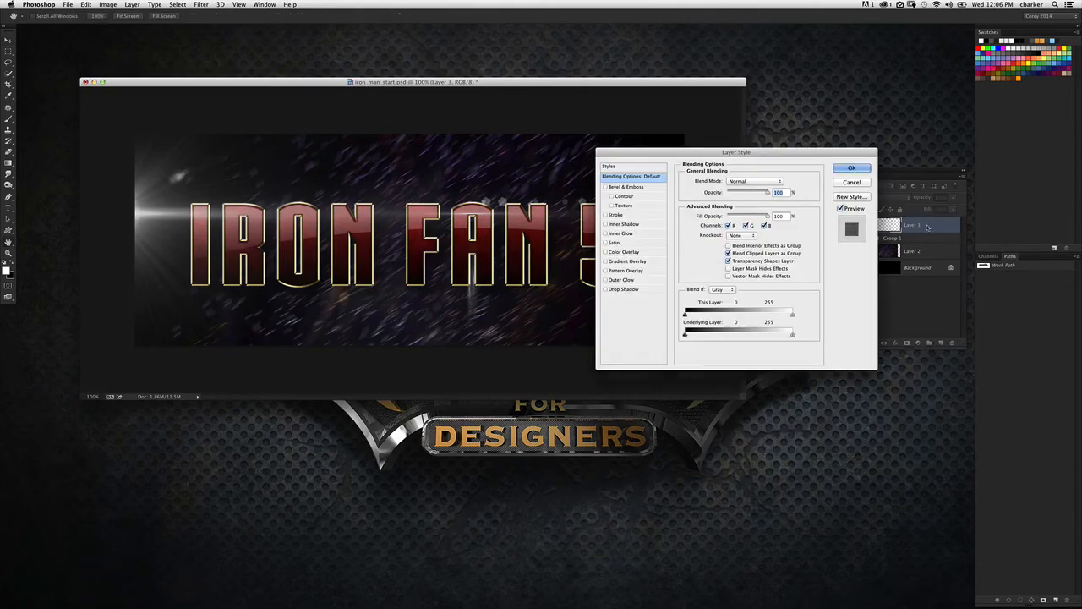
{"action": "left_click", "coordinate": [623, 279]}
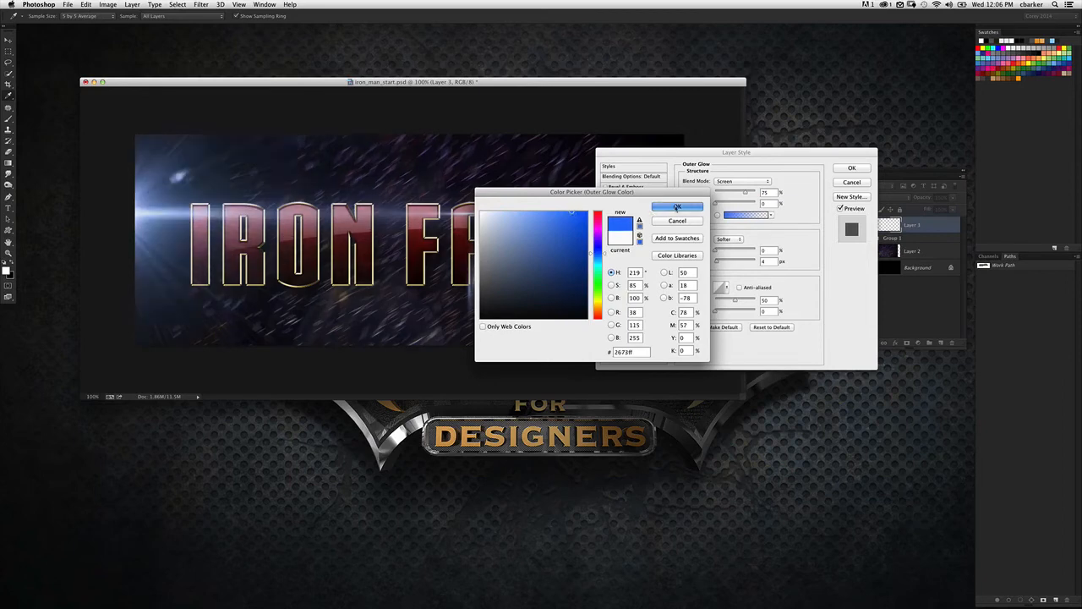
{"action": "left_click", "coordinate": [676, 206]}
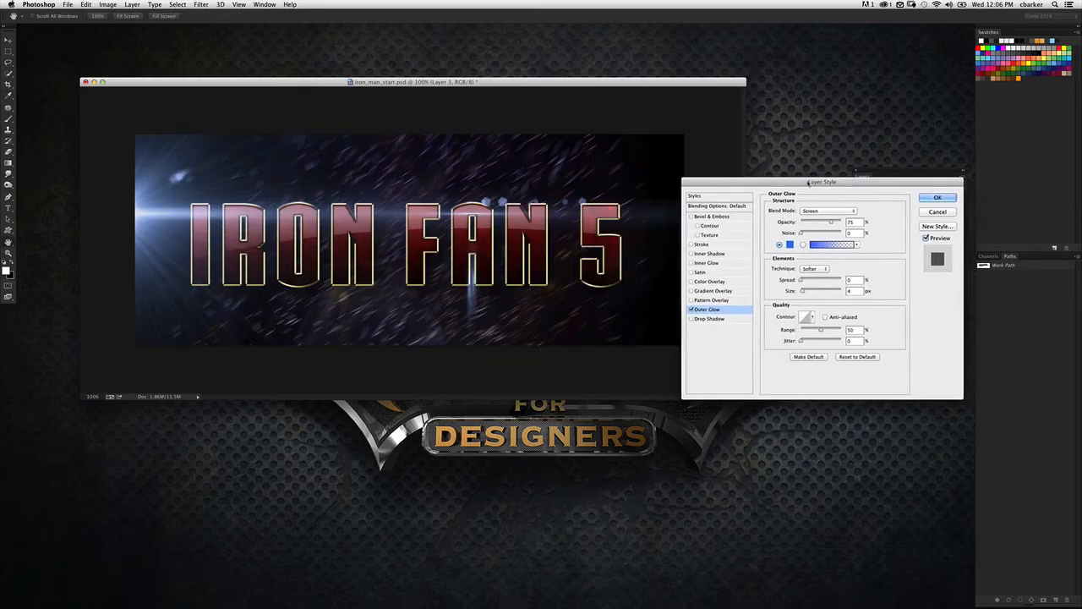
{"action": "left_click", "coordinate": [937, 196]}
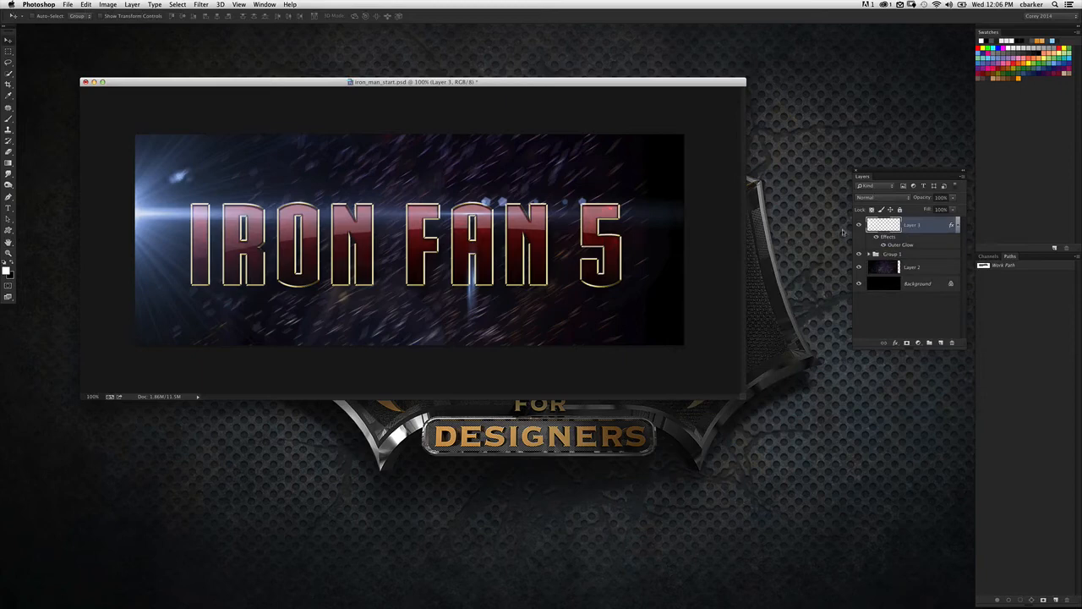
{"action": "mouse_move", "coordinate": [737, 211]}
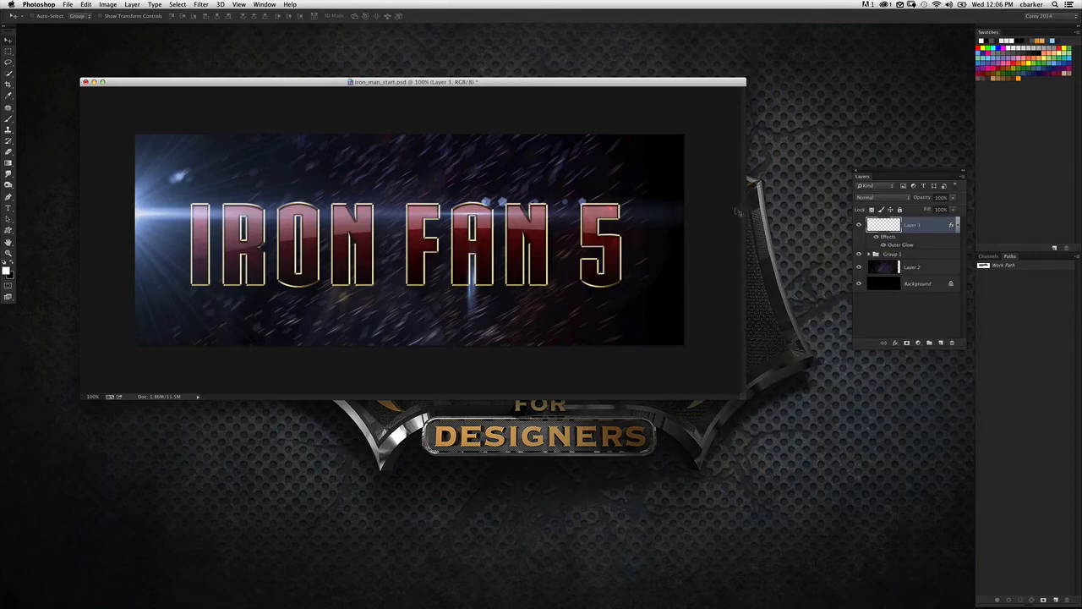